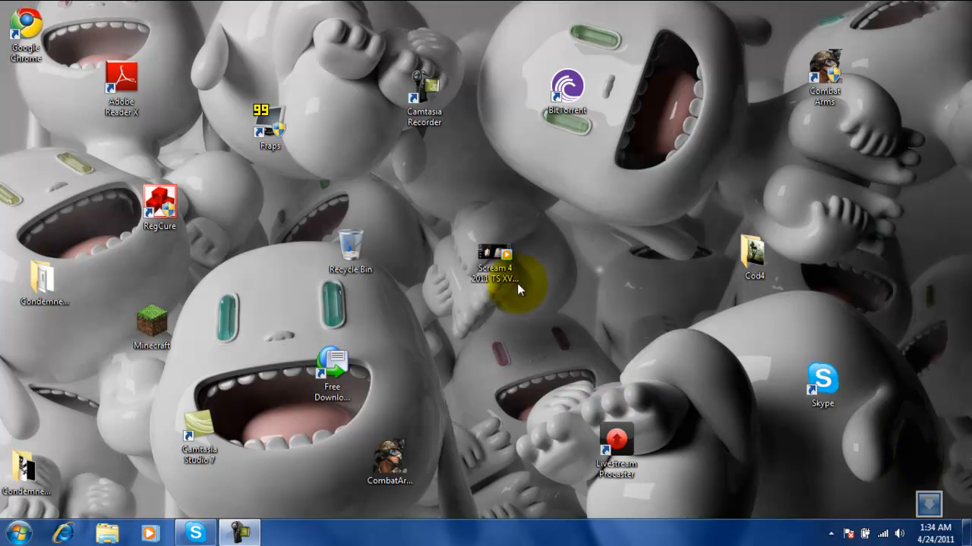
mouse_move(381, 216)
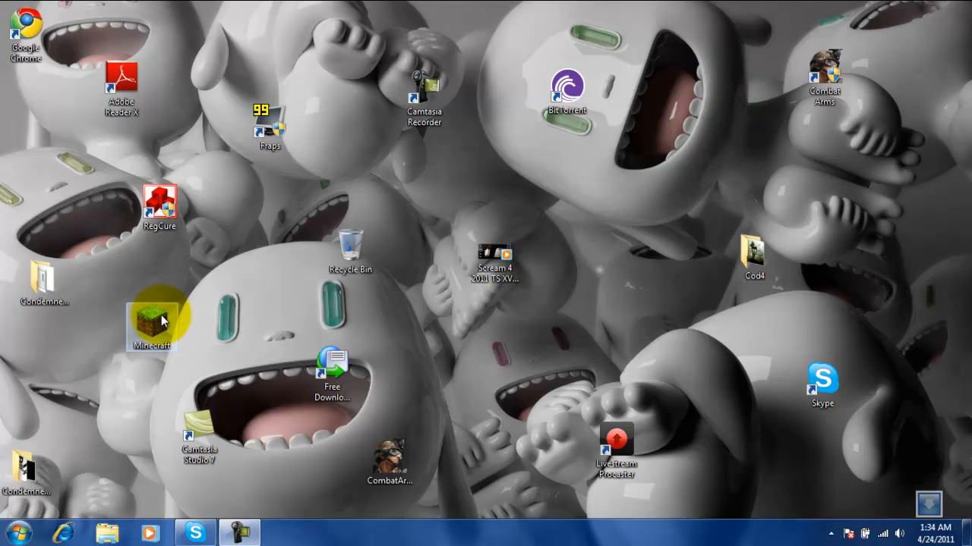
mouse_move(143, 325)
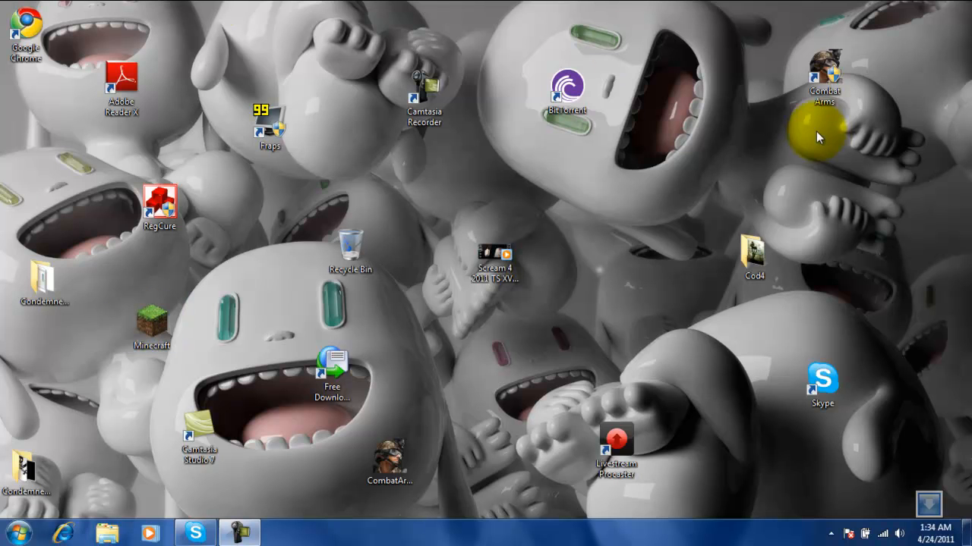
mouse_move(296, 59)
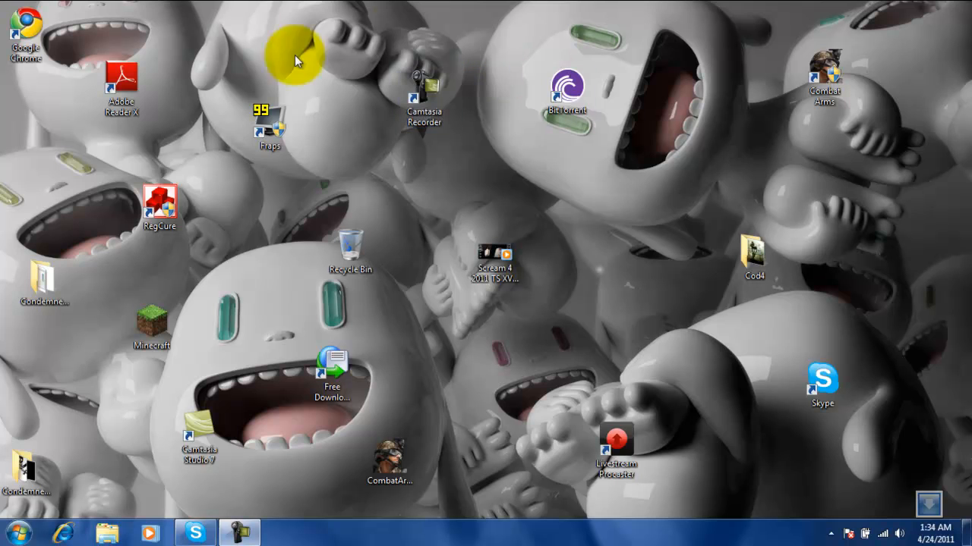
mouse_move(149, 361)
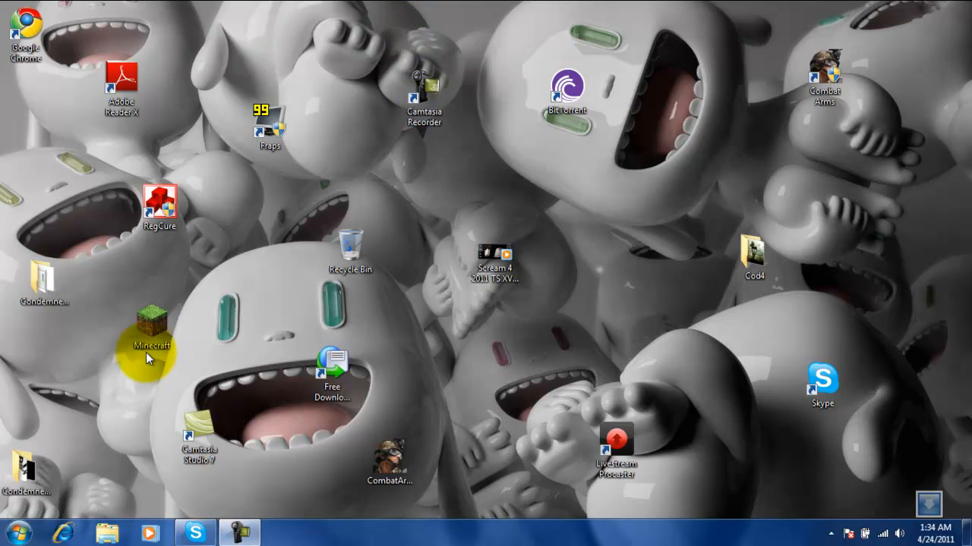
mouse_move(155, 302)
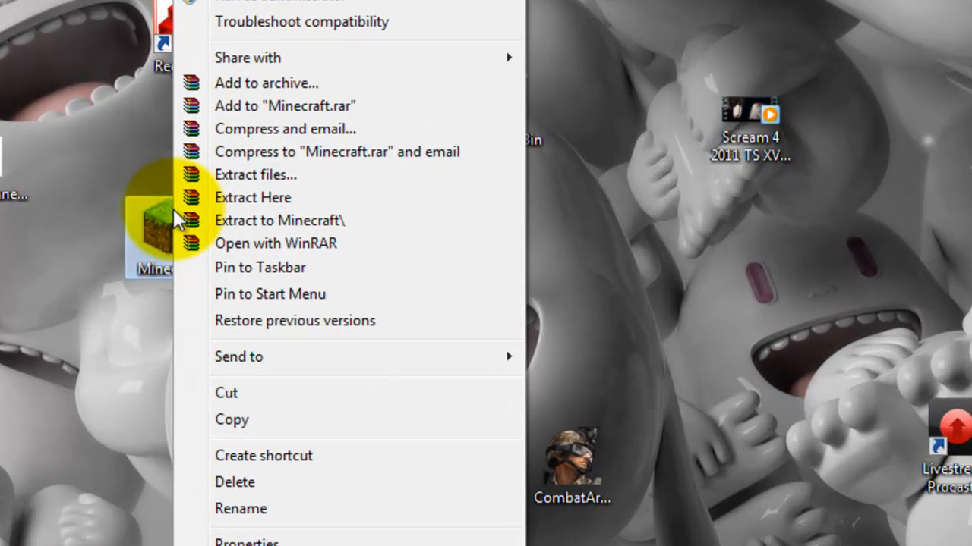
mouse_move(296, 523)
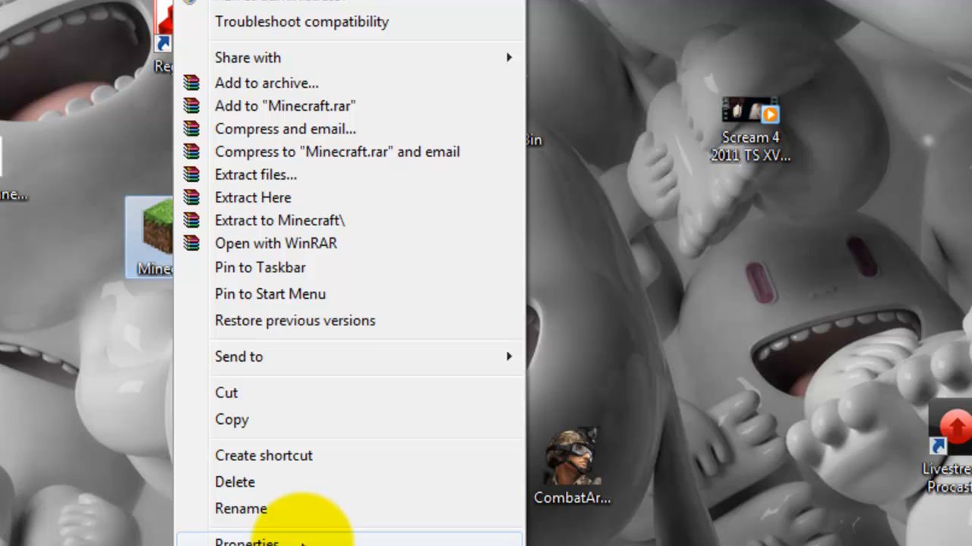
Bring up the Properties window for the Minecraft application on the desktop.
click(246, 539)
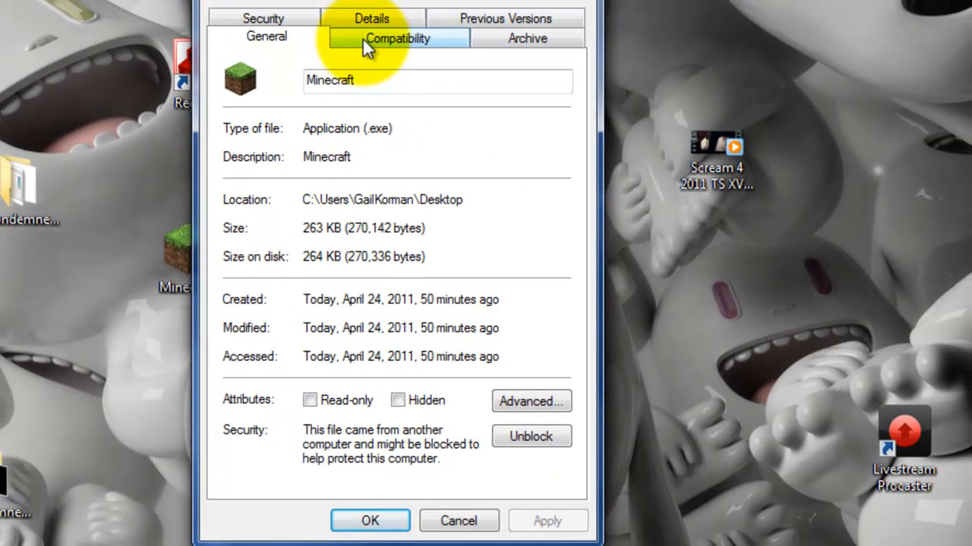
Enable 'Run this program in compatibility mode for' Windows XP (Service Pack 3) for Minecraft.
click(397, 37)
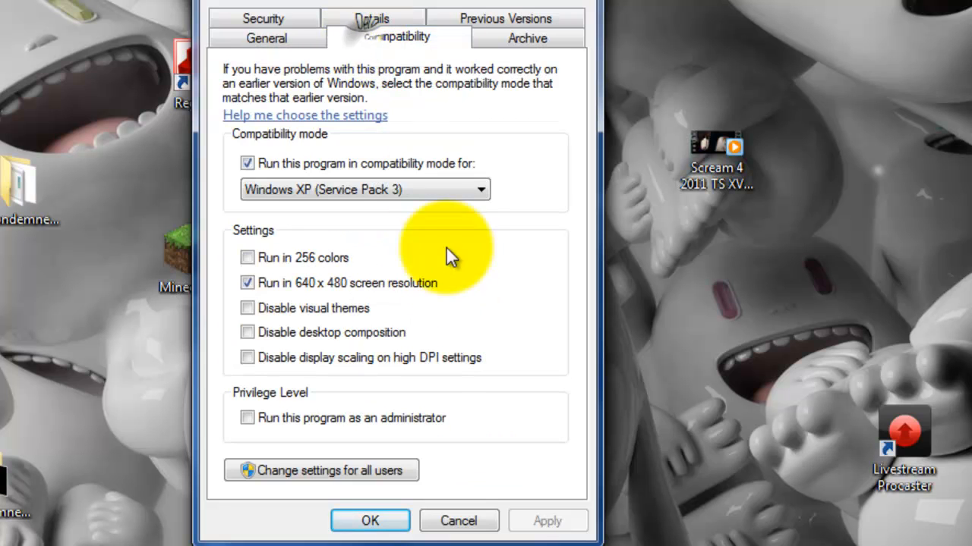
mouse_move(288, 185)
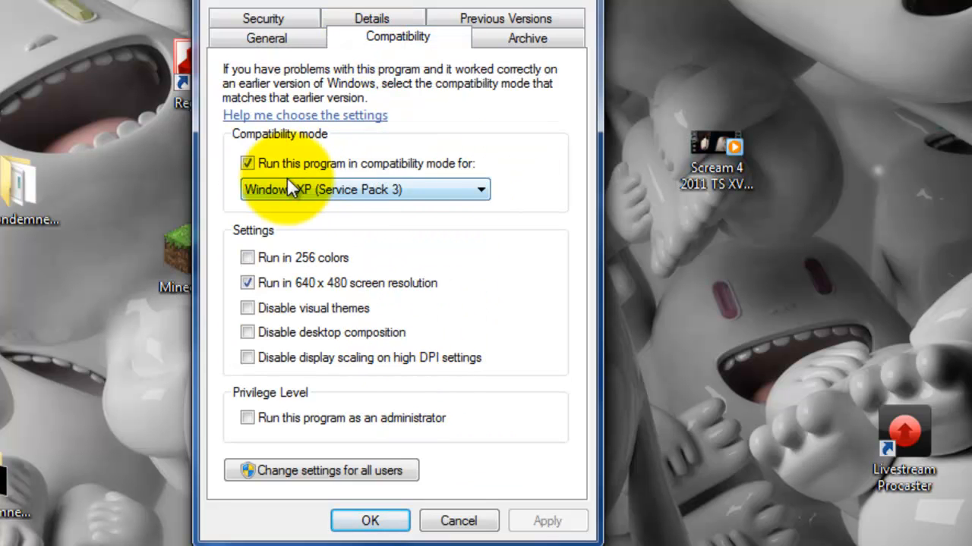
click(248, 164)
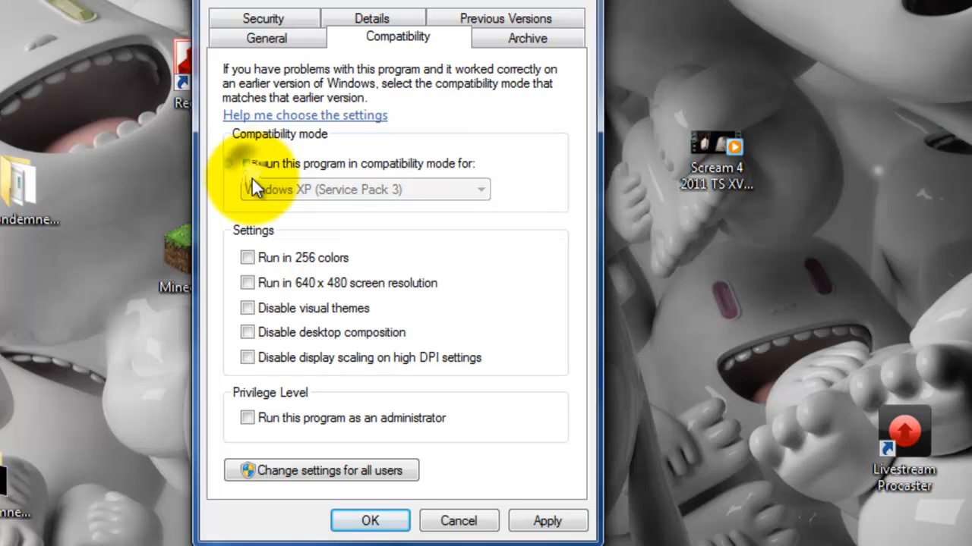
click(246, 164)
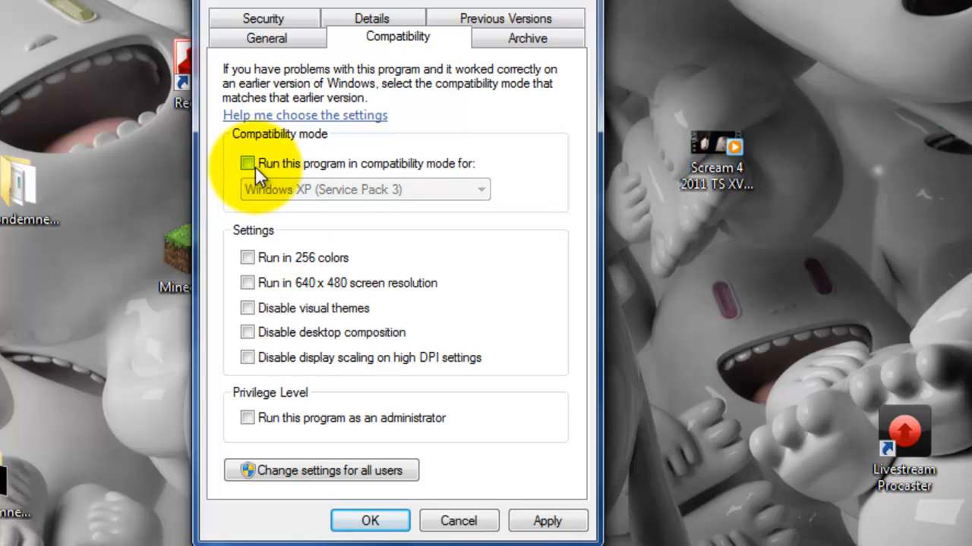
mouse_move(255, 175)
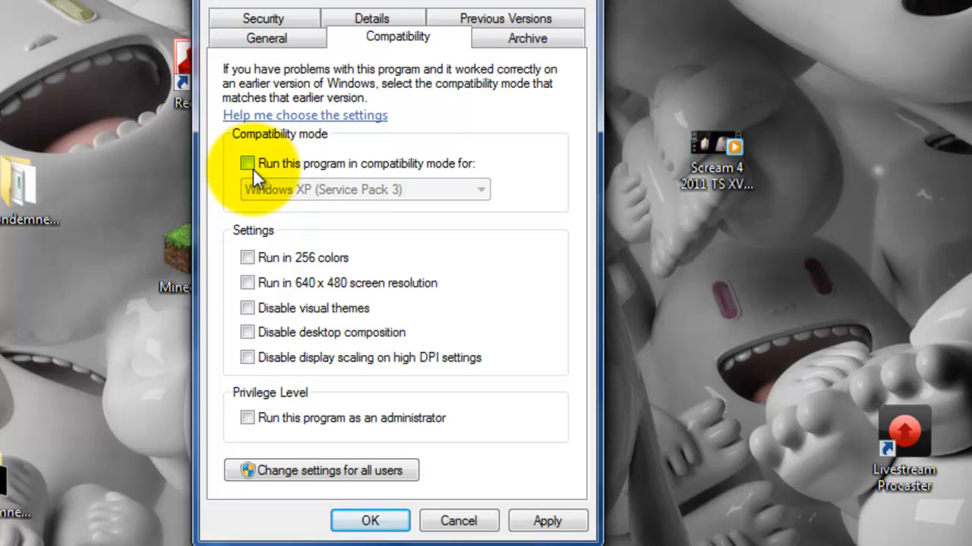
click(246, 164)
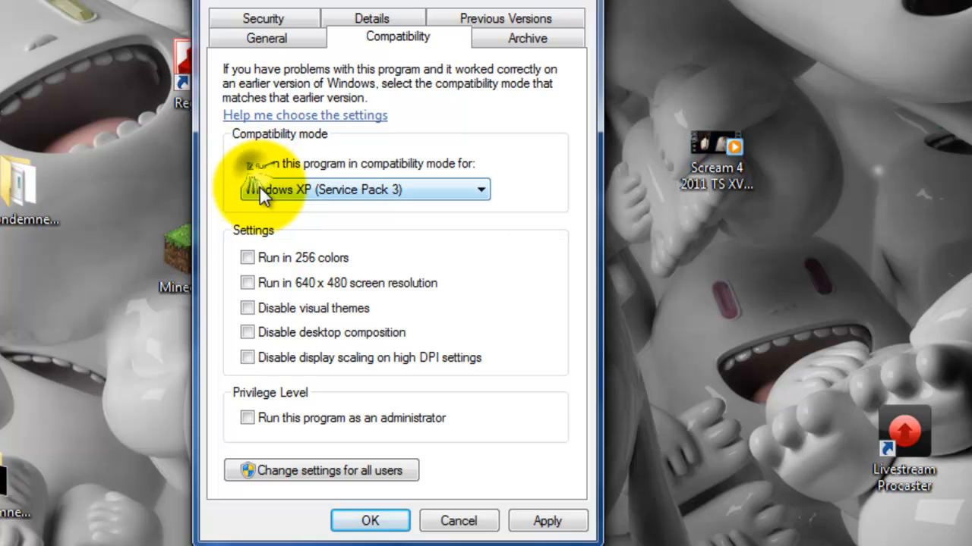
click(245, 164)
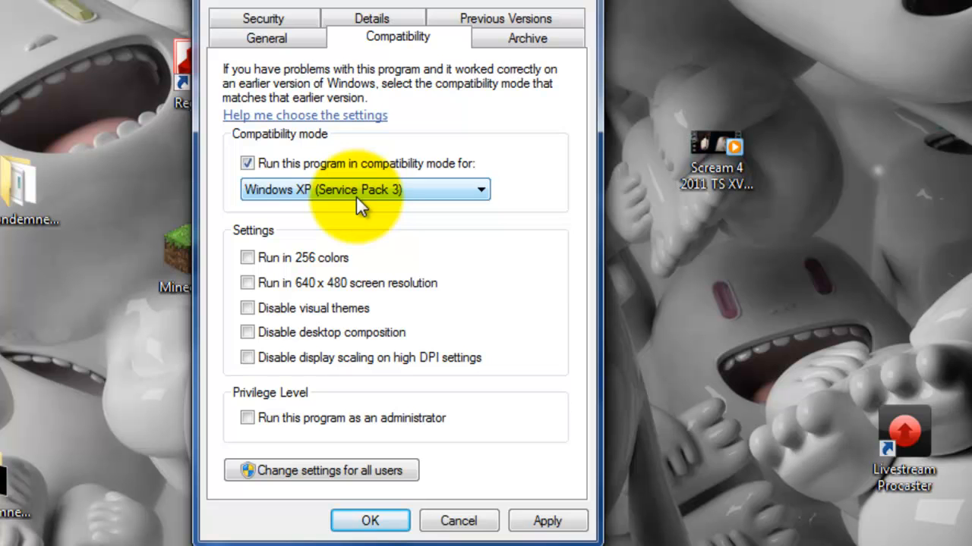
mouse_move(267, 290)
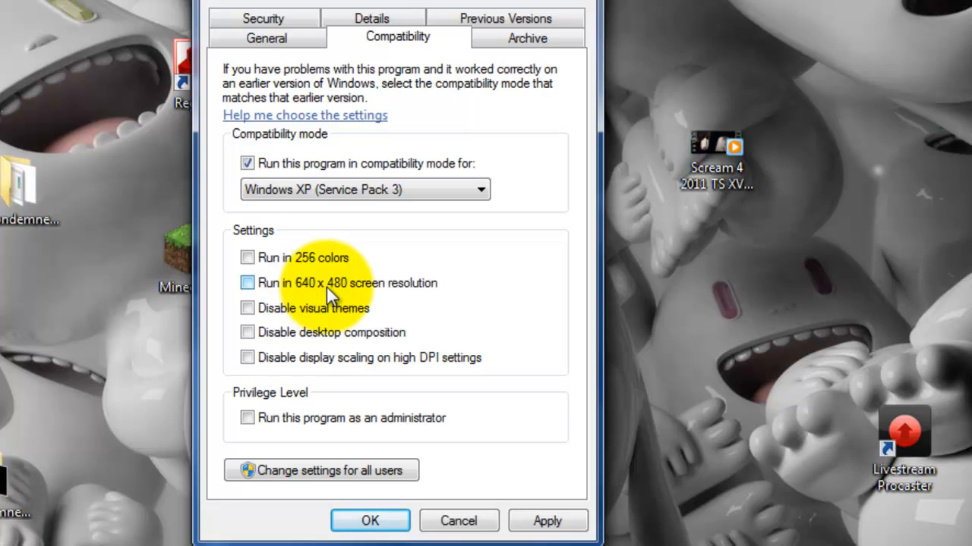
mouse_move(348, 295)
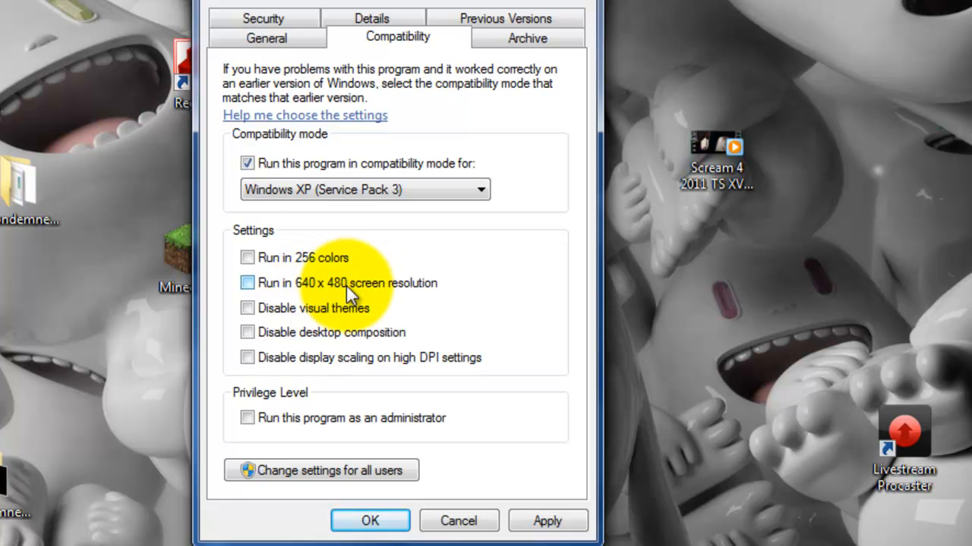
mouse_move(443, 331)
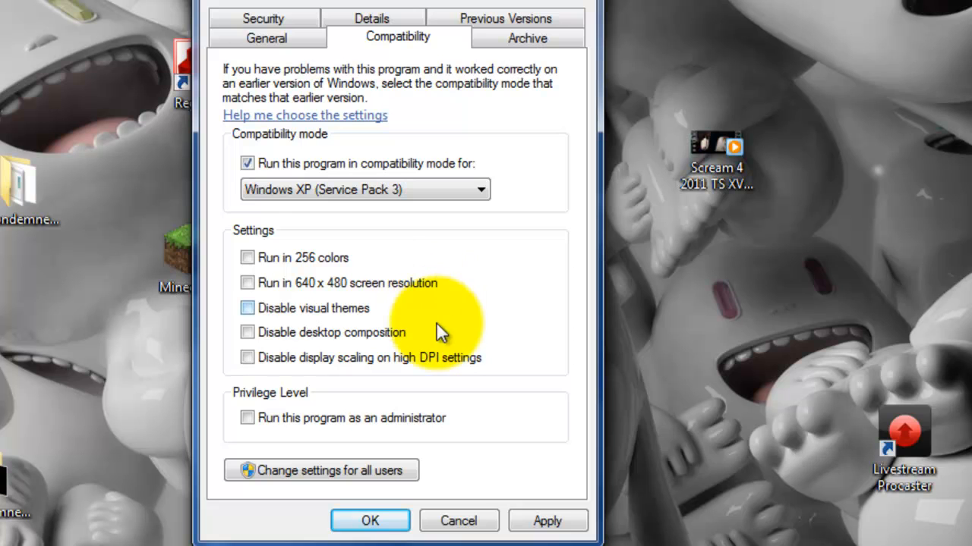
mouse_move(546, 521)
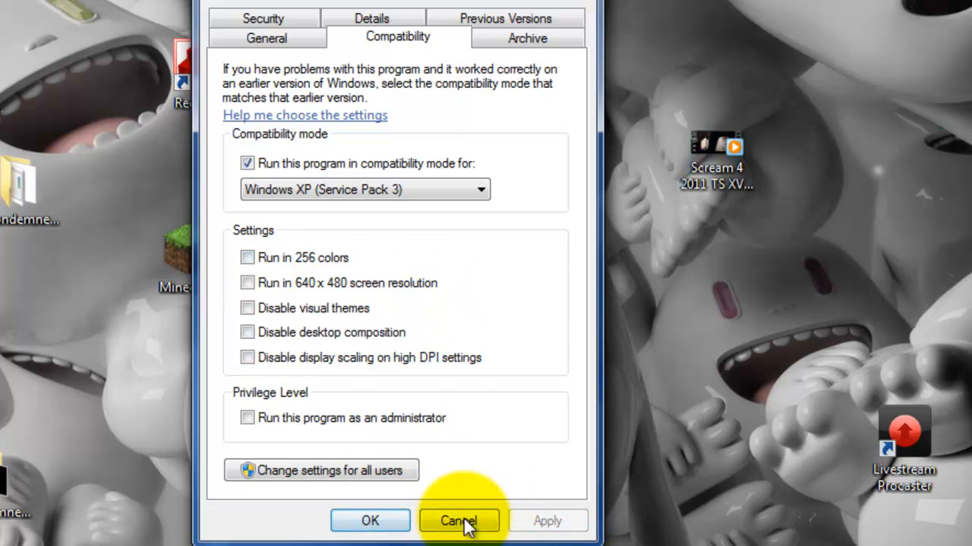
Close Minecraft's Properties and bring up the Start menu.
click(459, 522)
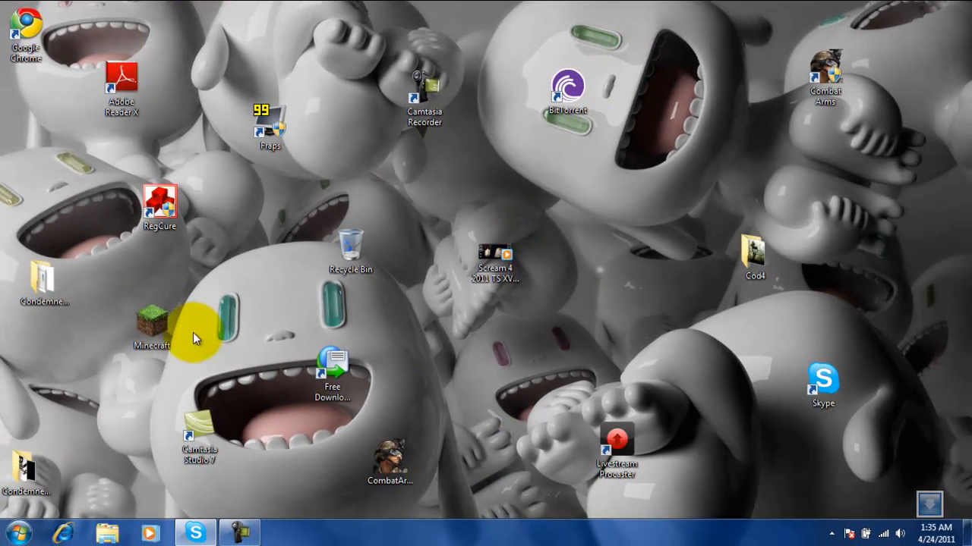
mouse_move(53, 454)
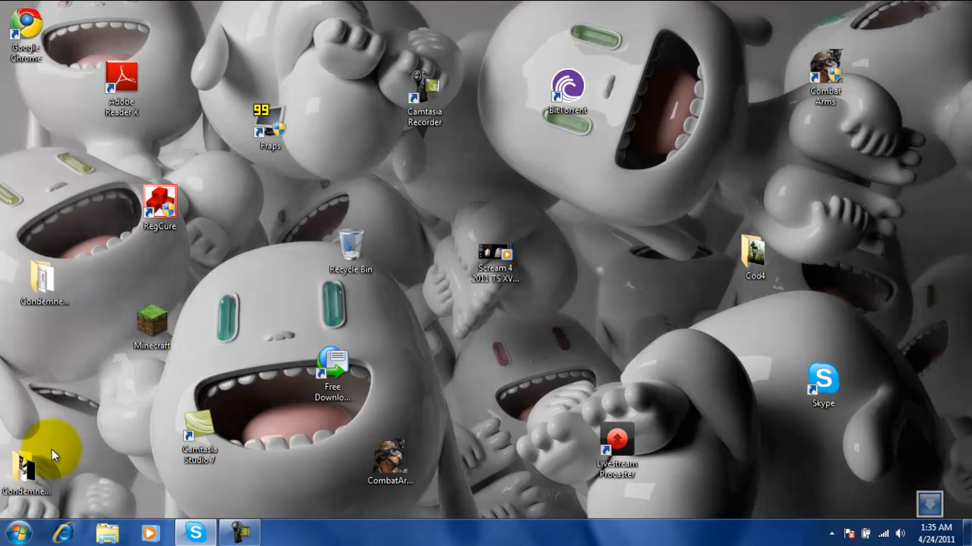
click(13, 532)
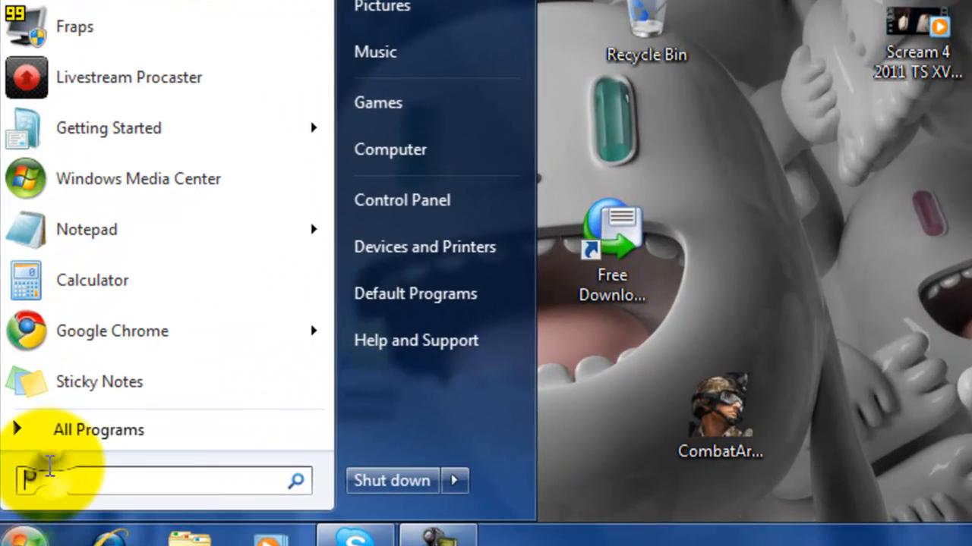
Launch devmgmt.msc from the Run dialog to bring up Device Manager.
text(Run)
text(devmgmt.msc)
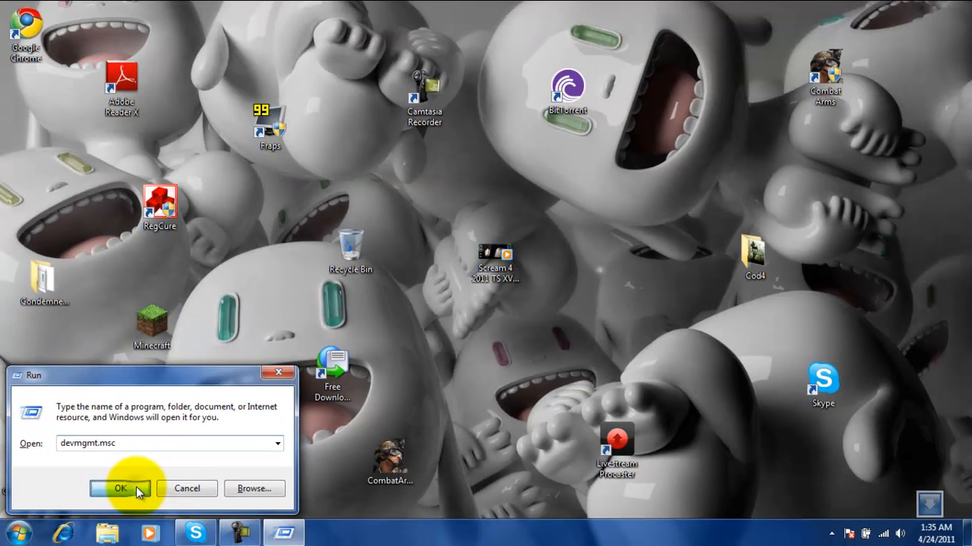
click(119, 489)
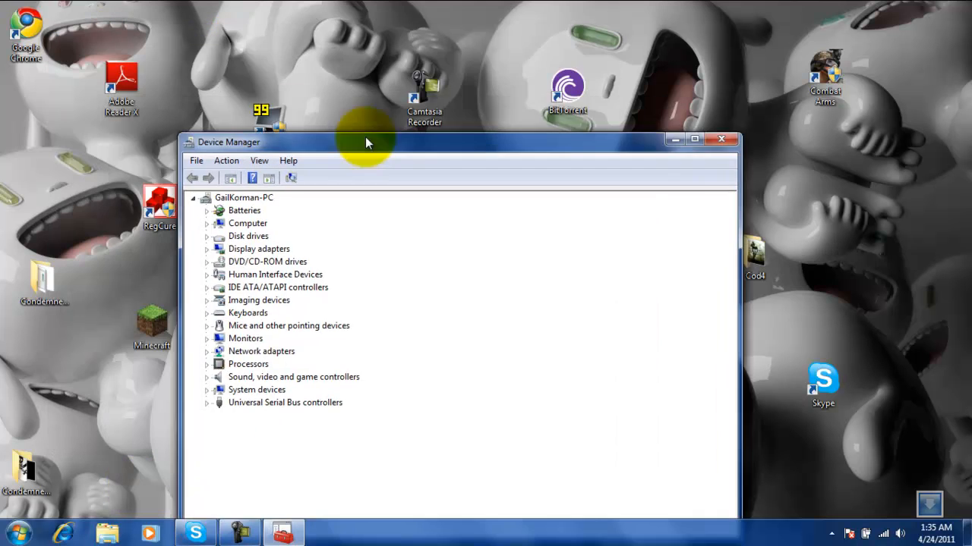
Expand Display adapters and bring up actions for Mobile Intel(R) 4 Series Express Chipset Family.
click(694, 138)
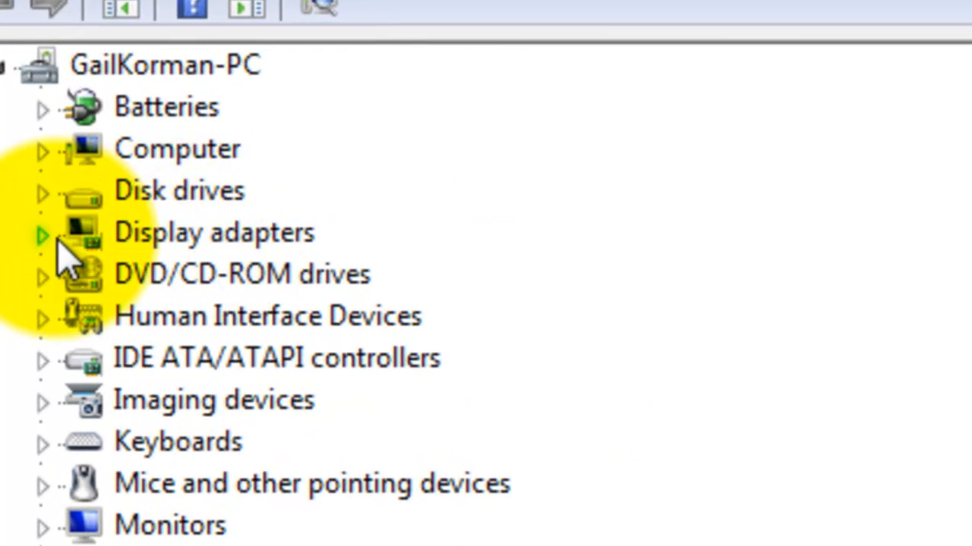
click(43, 234)
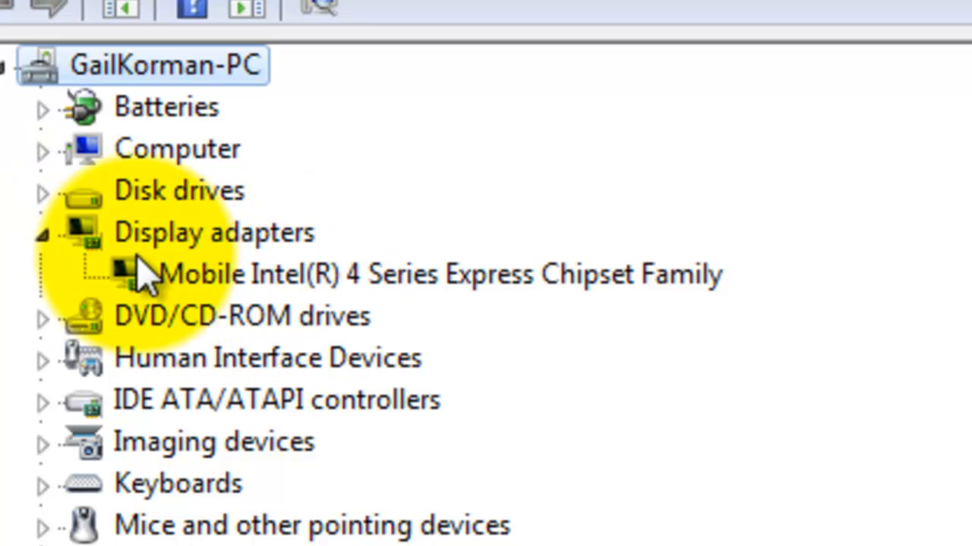
mouse_move(311, 270)
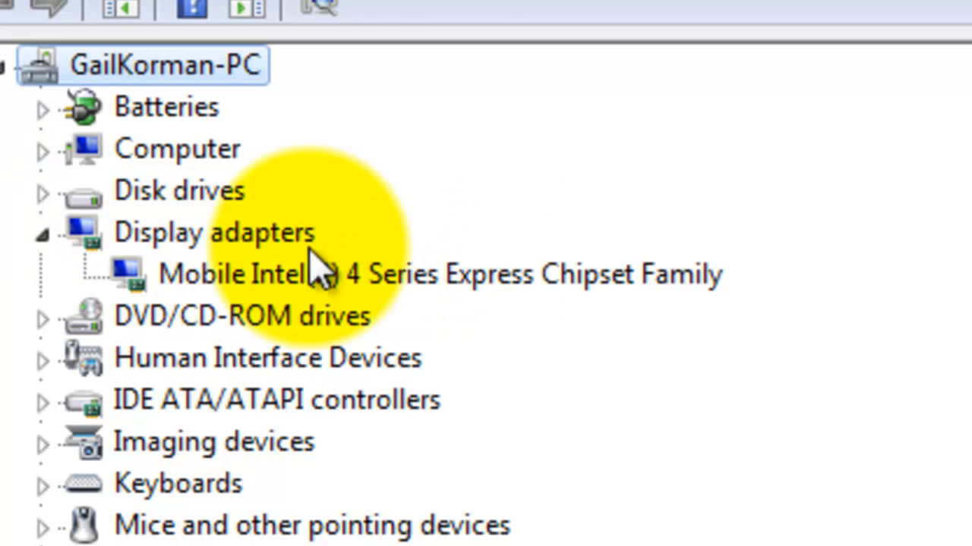
right_click(303, 273)
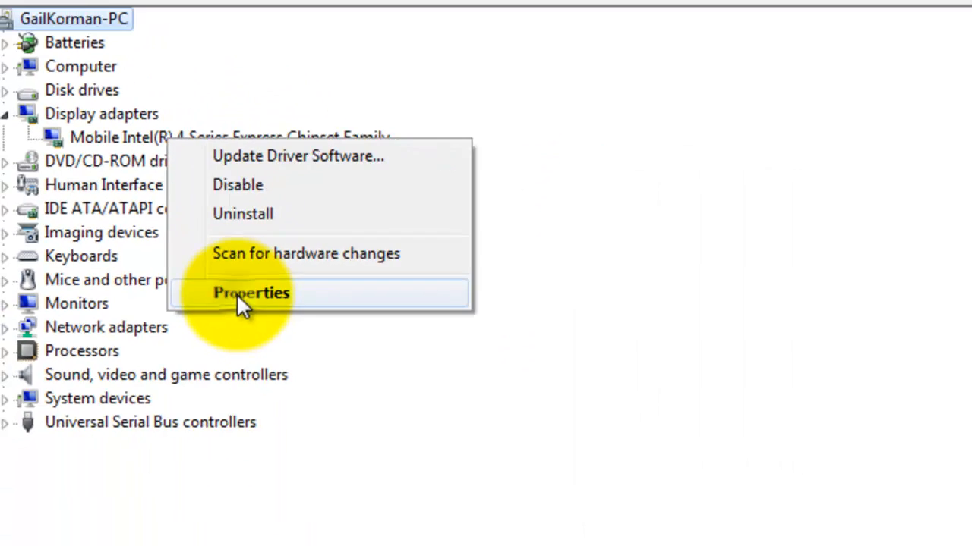
click(250, 293)
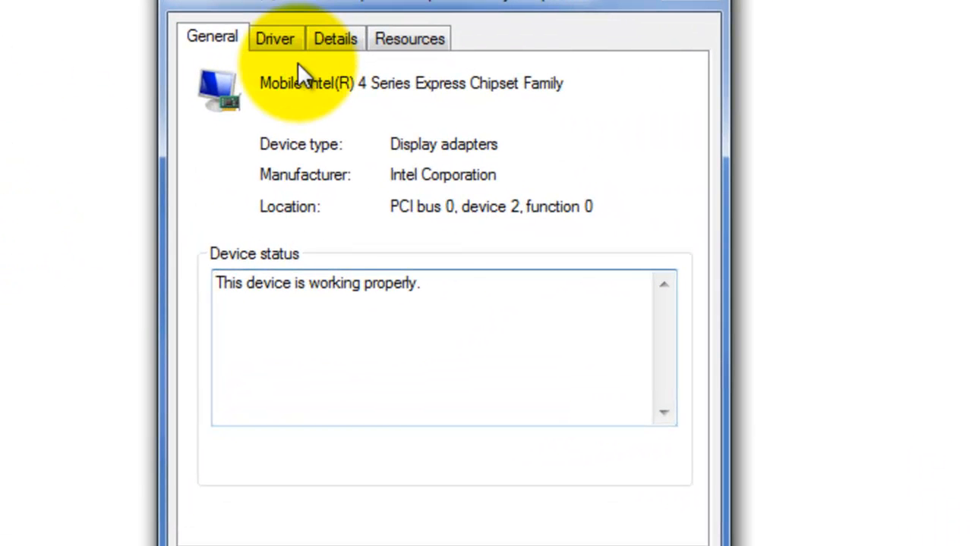
click(275, 38)
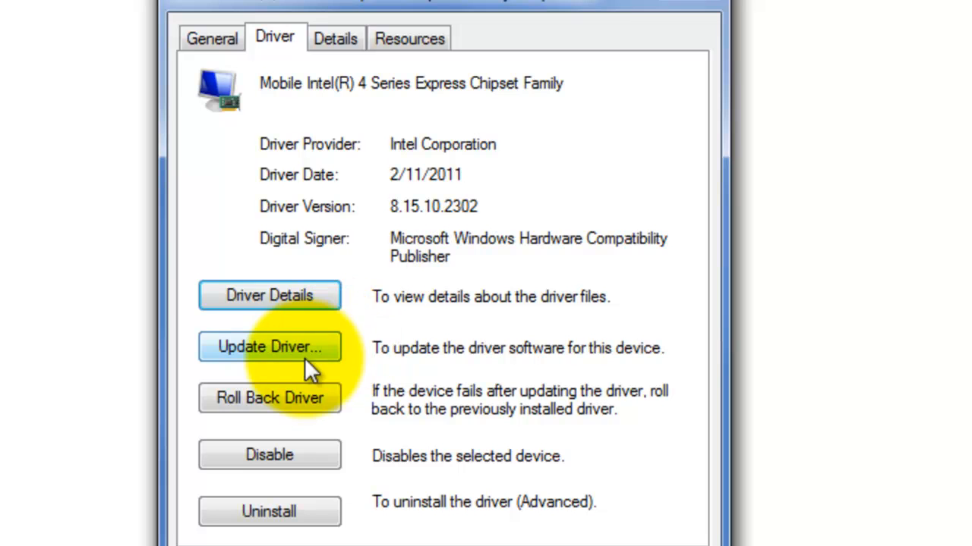
mouse_move(539, 516)
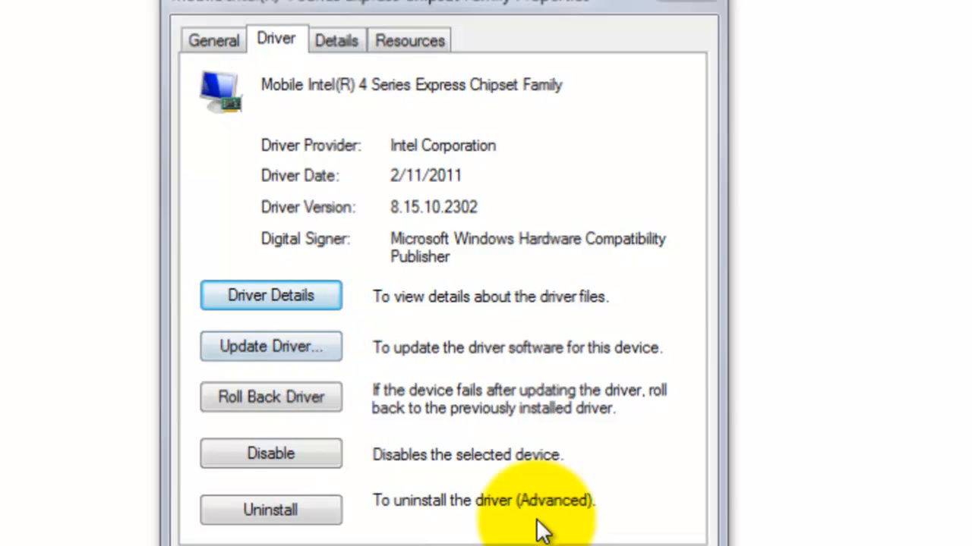
click(954, 9)
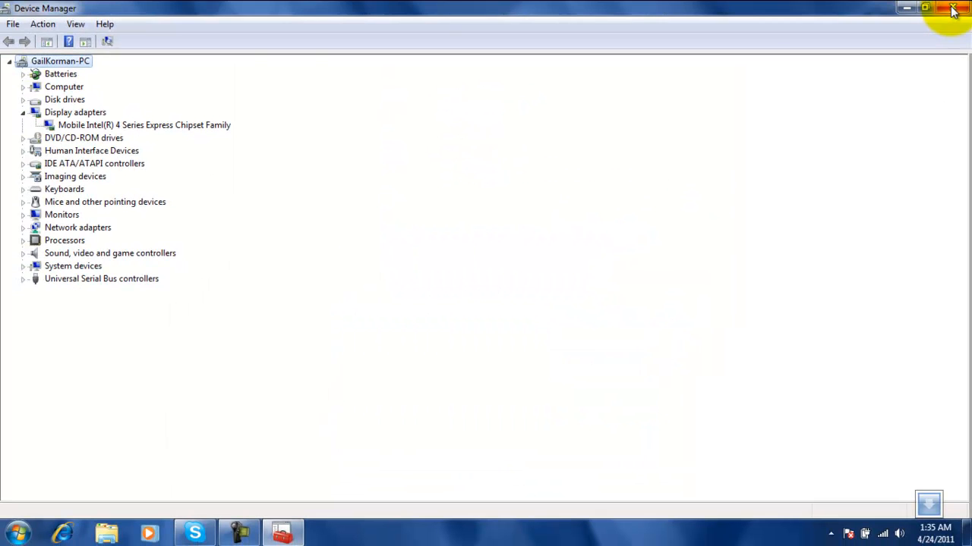
Close Device Manager, returning to the Windows 7 desktop.
click(953, 9)
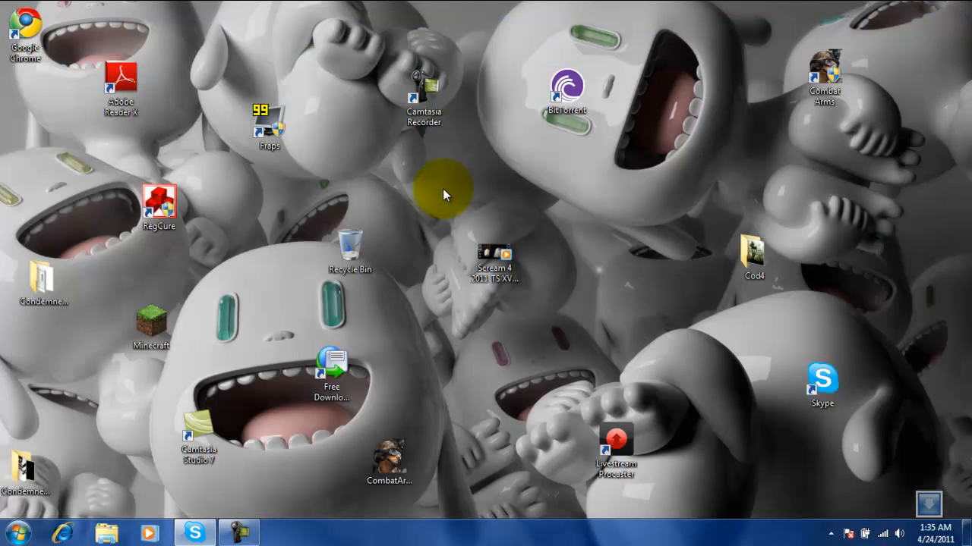
mouse_move(699, 179)
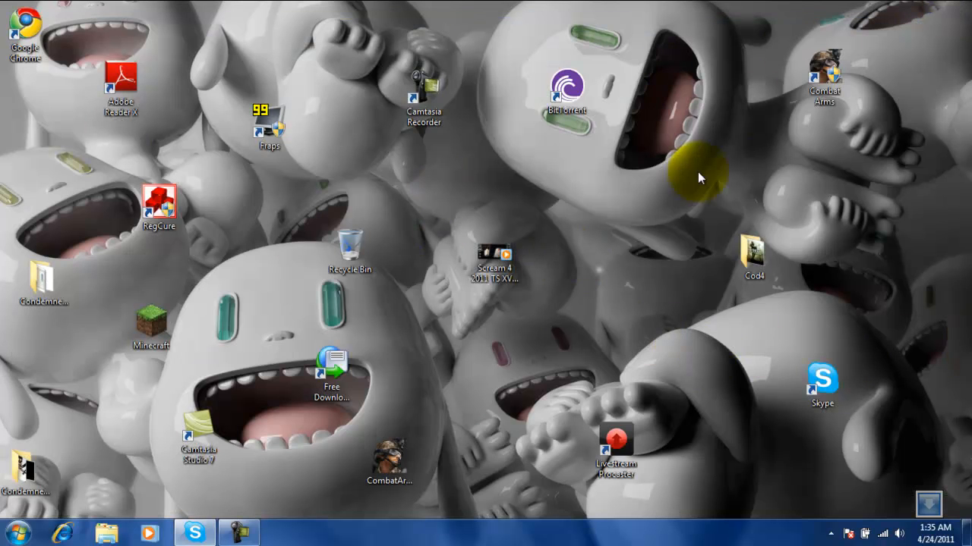